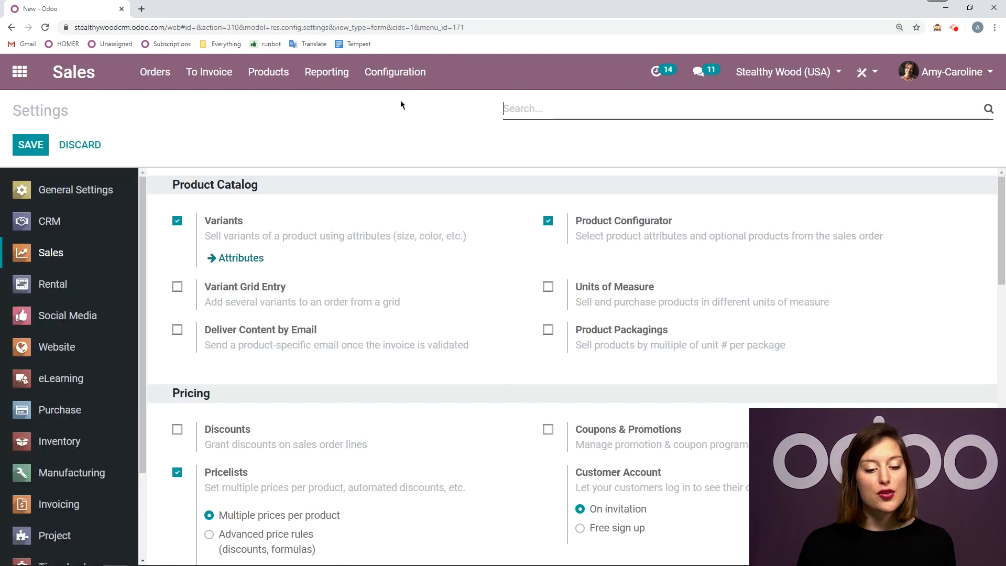
Step: Bring up the Pricelists list from the Sales configuration
scroll(down, 3)
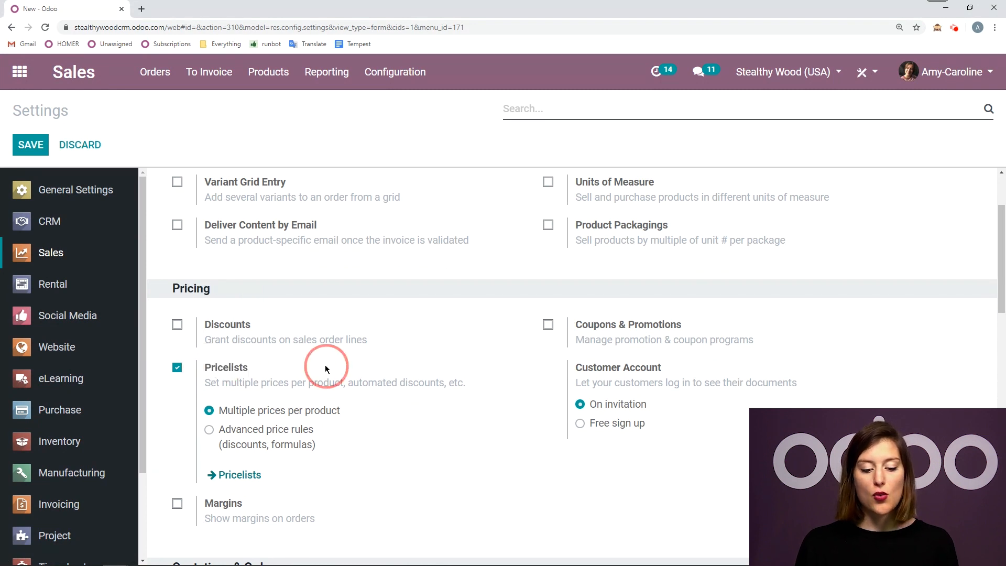
scroll(down, 3)
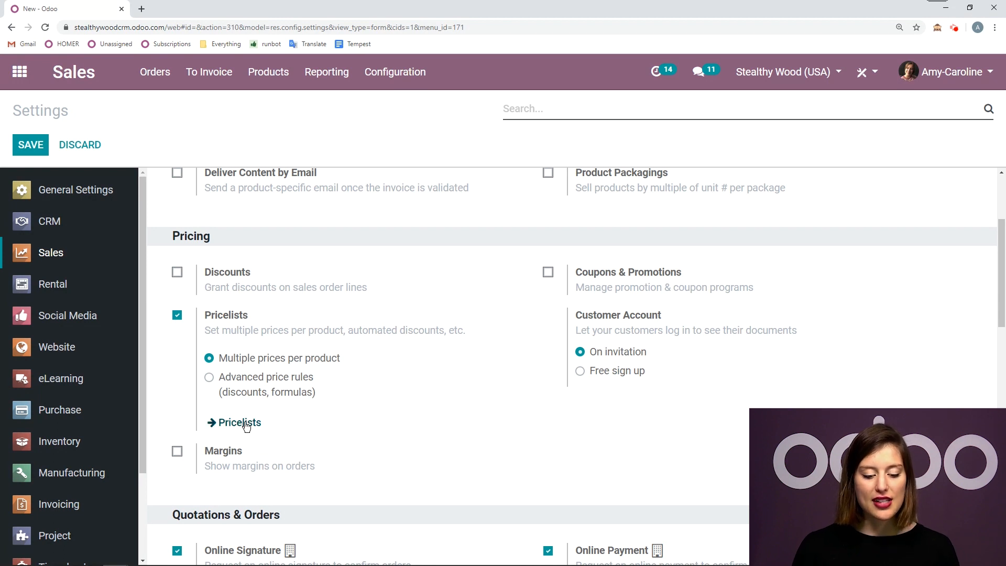
mouse_move(265, 364)
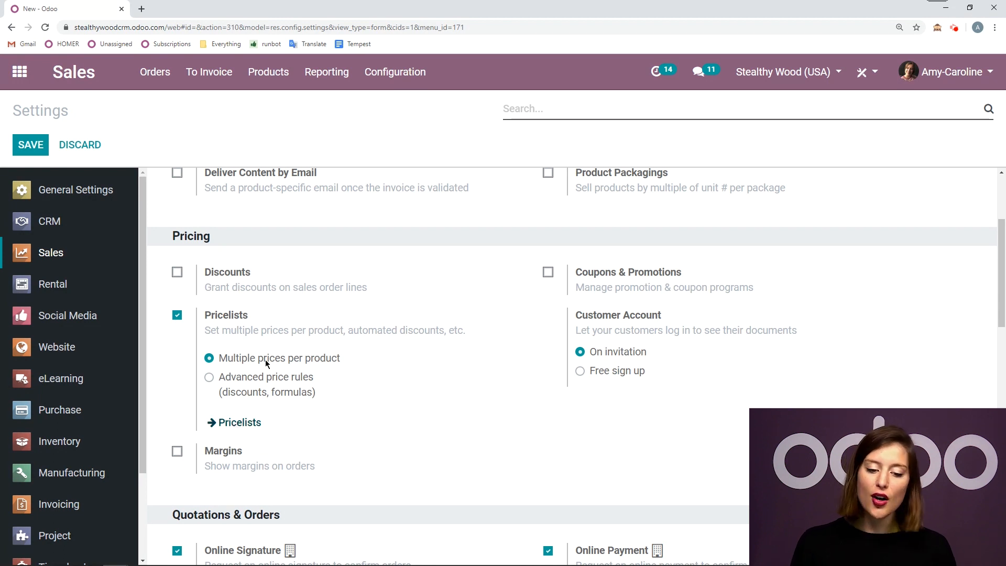
click(208, 71)
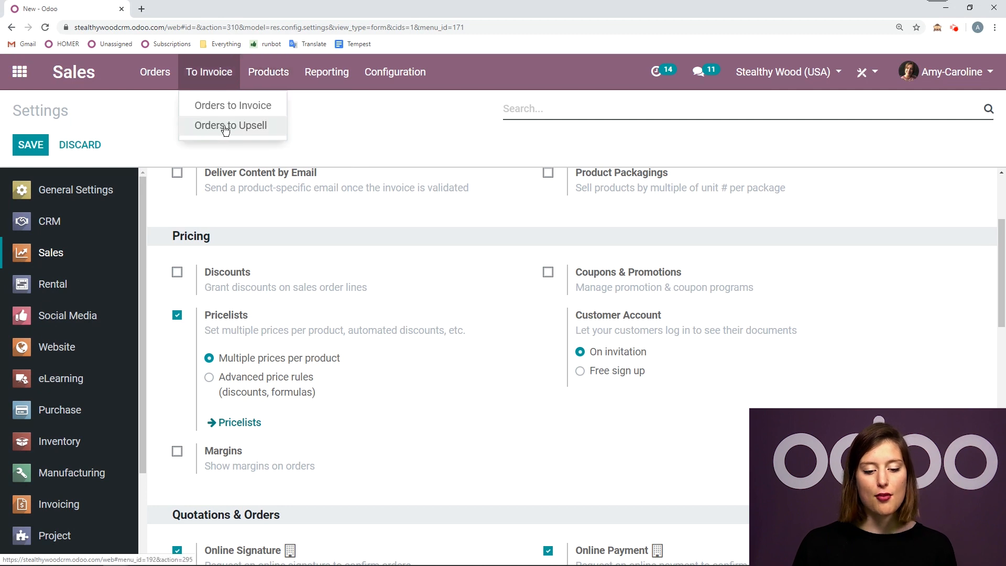
click(239, 422)
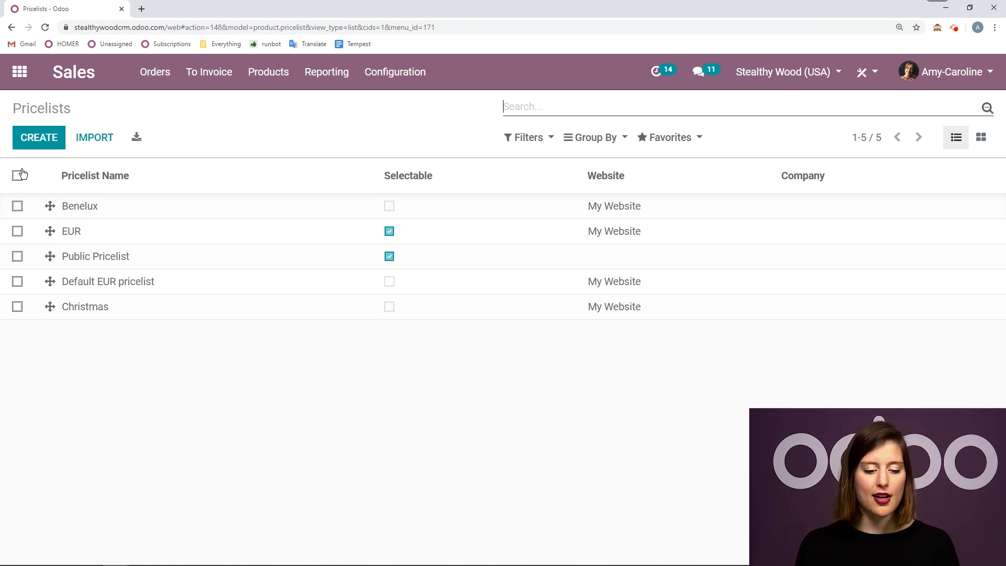
Step: Create a pricelist named 'Good Customer' and start a price rule searching office products
click(38, 137)
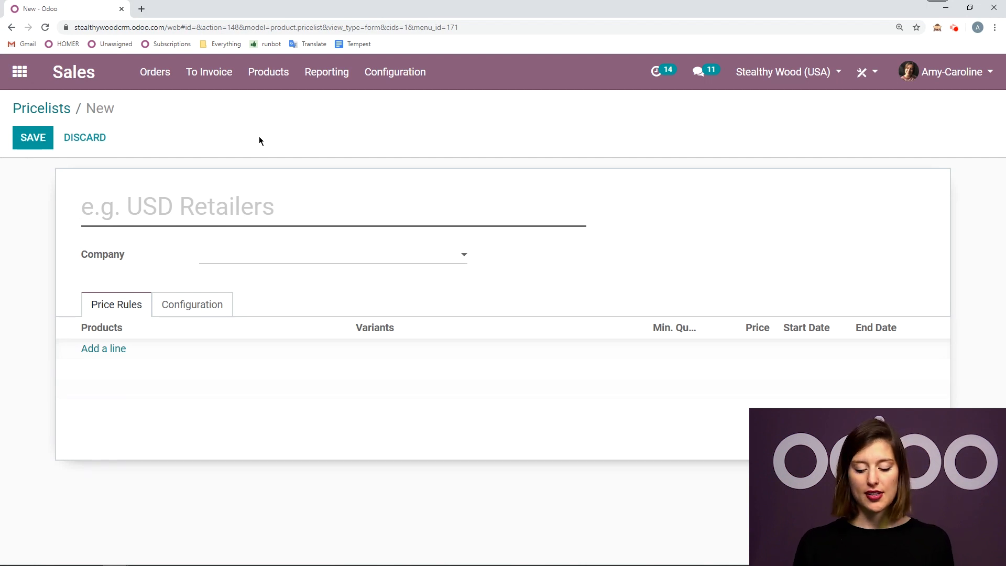
text(Good Customer)
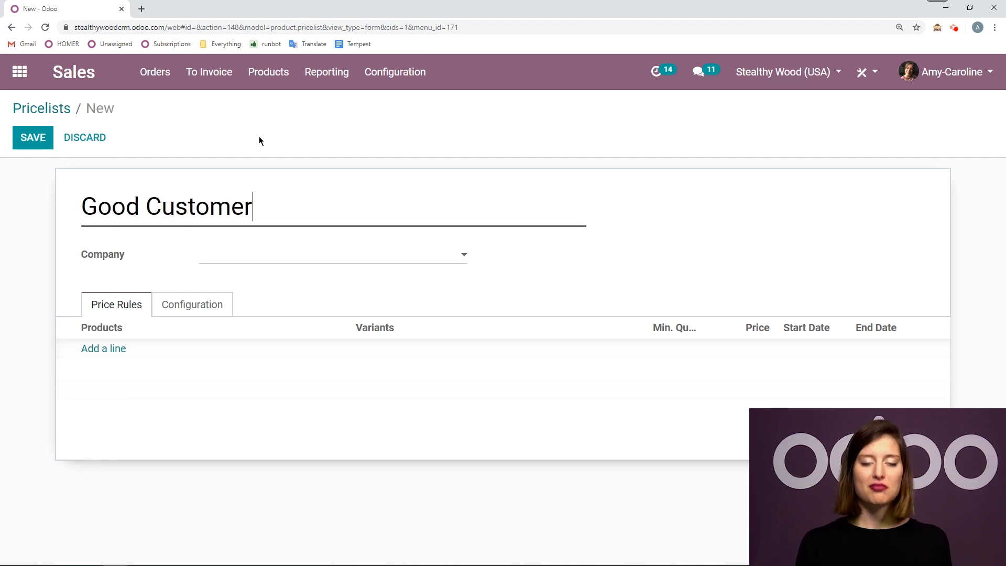
mouse_move(218, 256)
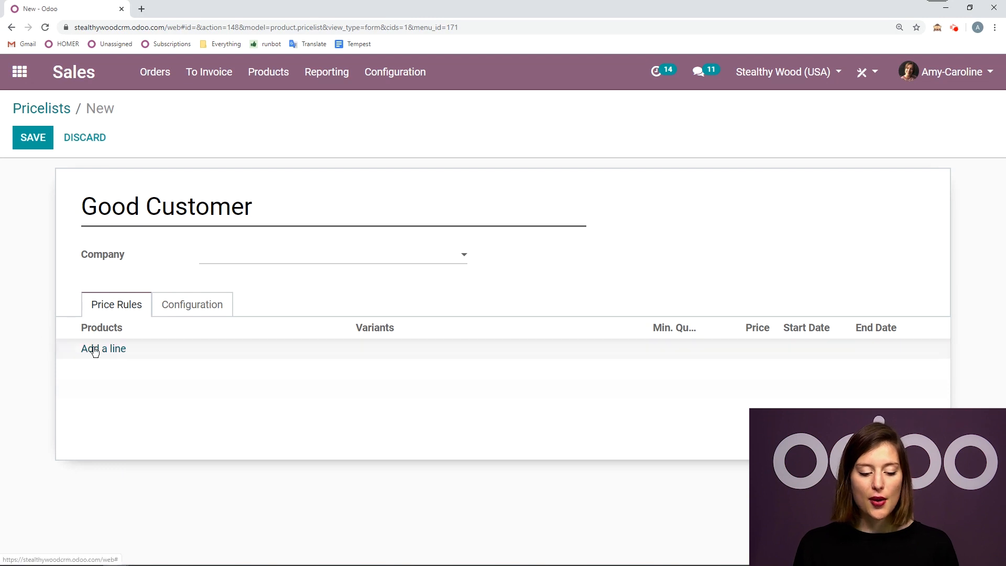
text(office)
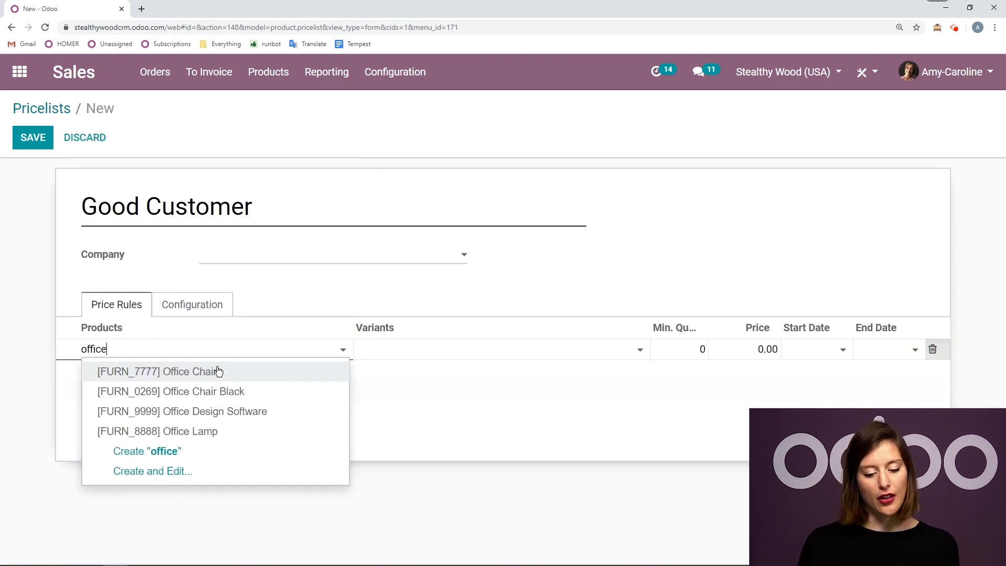
Step: Add an Office Chair [FURN_7777] rule priced at 50 to the Good Customer pricelist
click(158, 371)
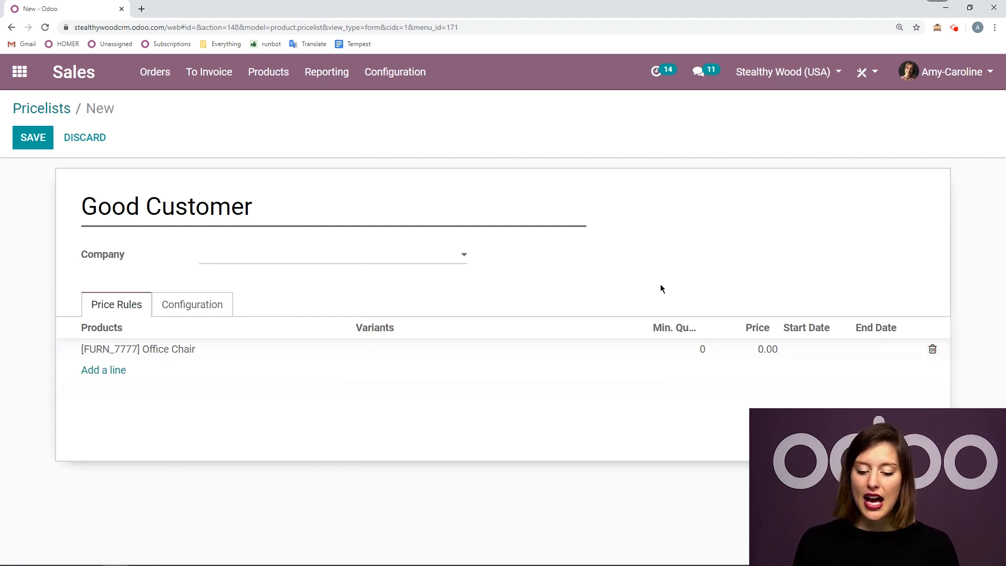
click(767, 349)
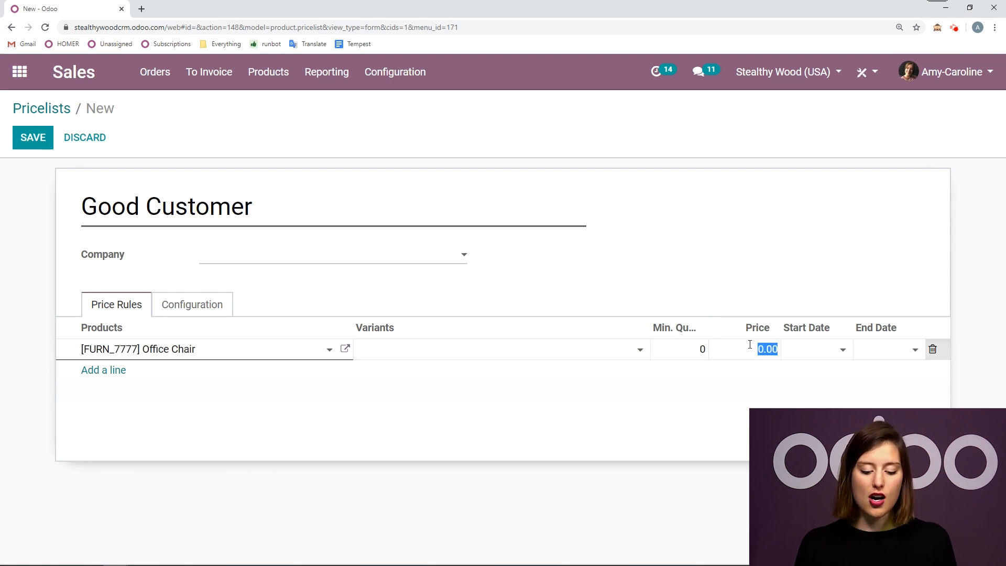
text(50)
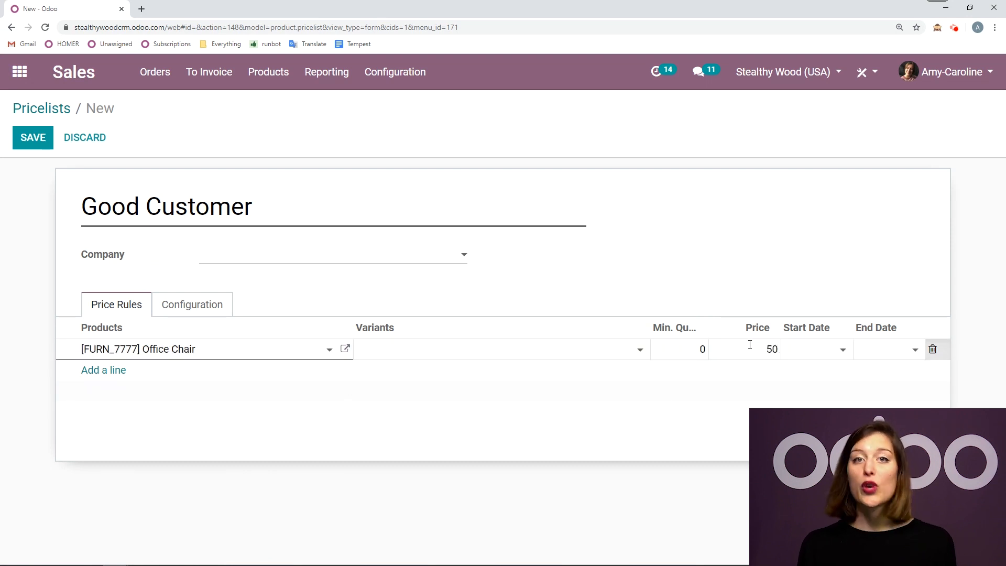
mouse_move(753, 225)
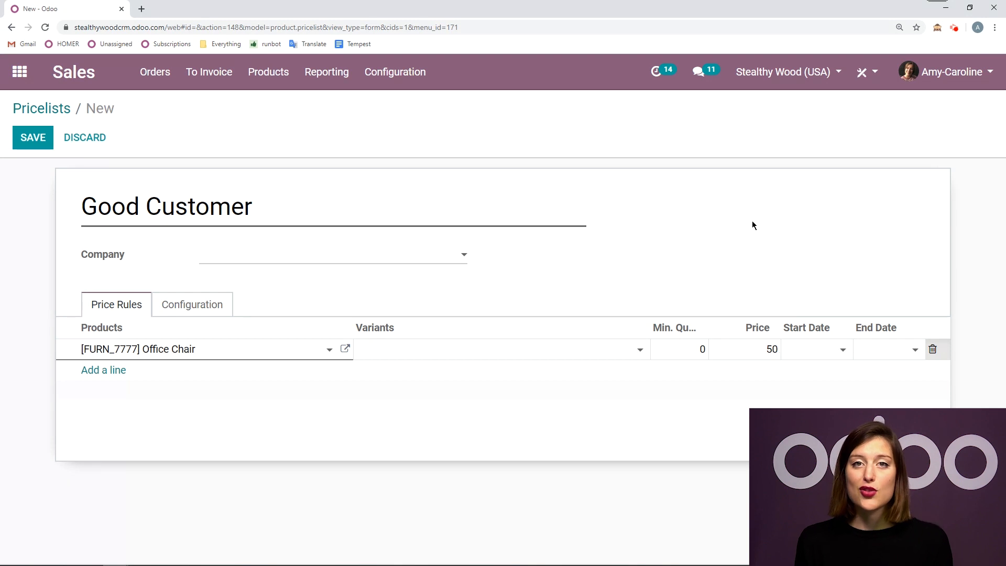
click(757, 348)
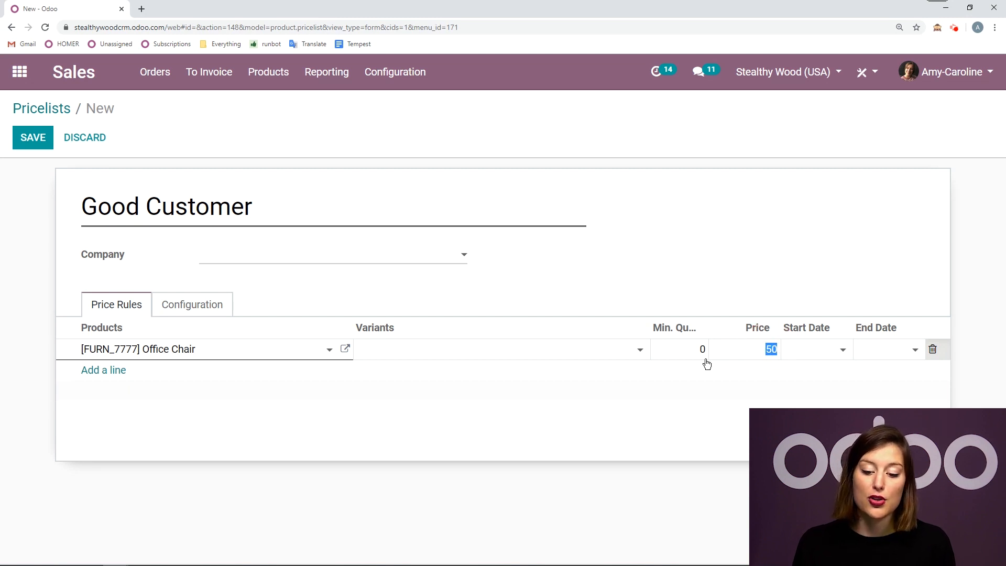
mouse_move(649, 321)
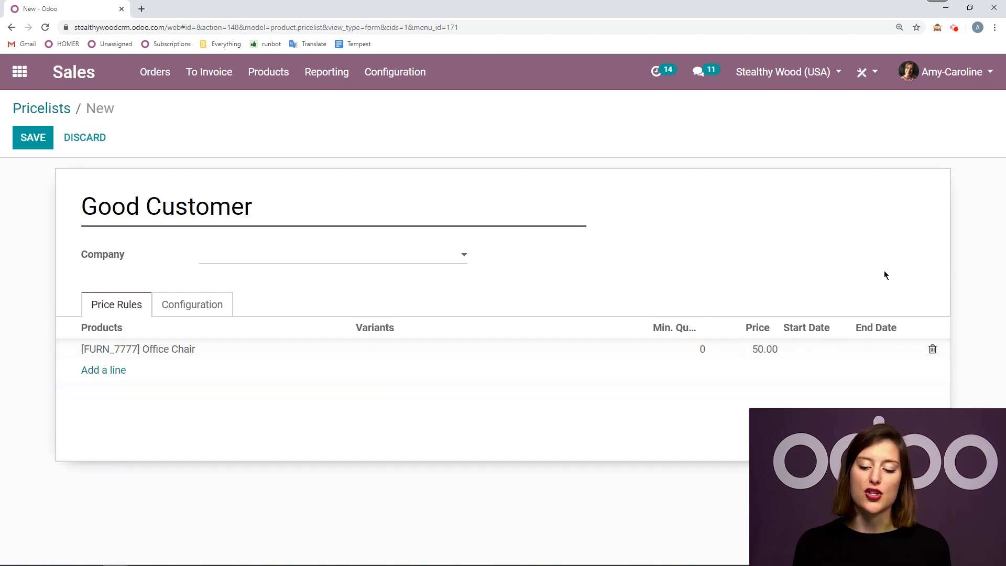
mouse_move(684, 272)
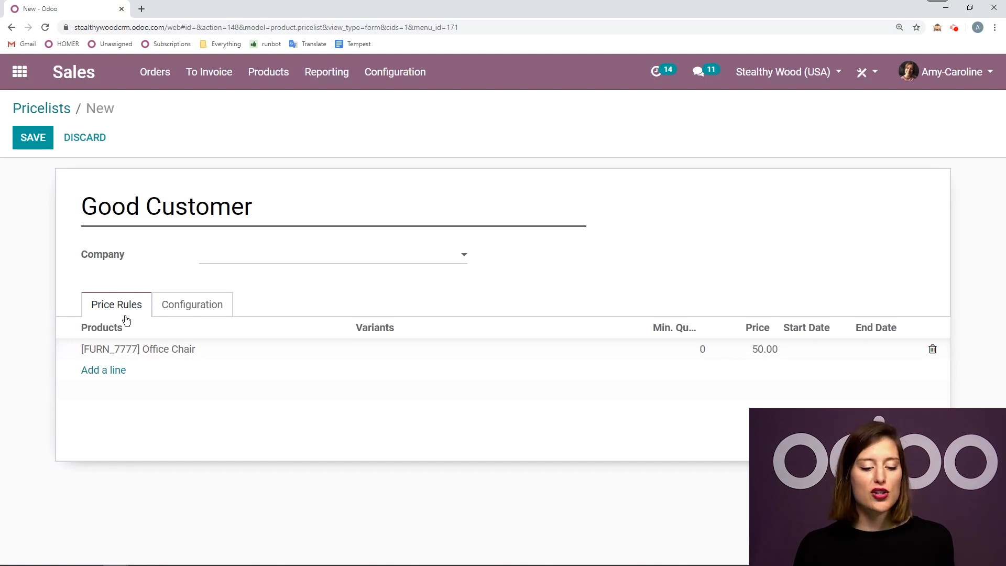
mouse_move(118, 468)
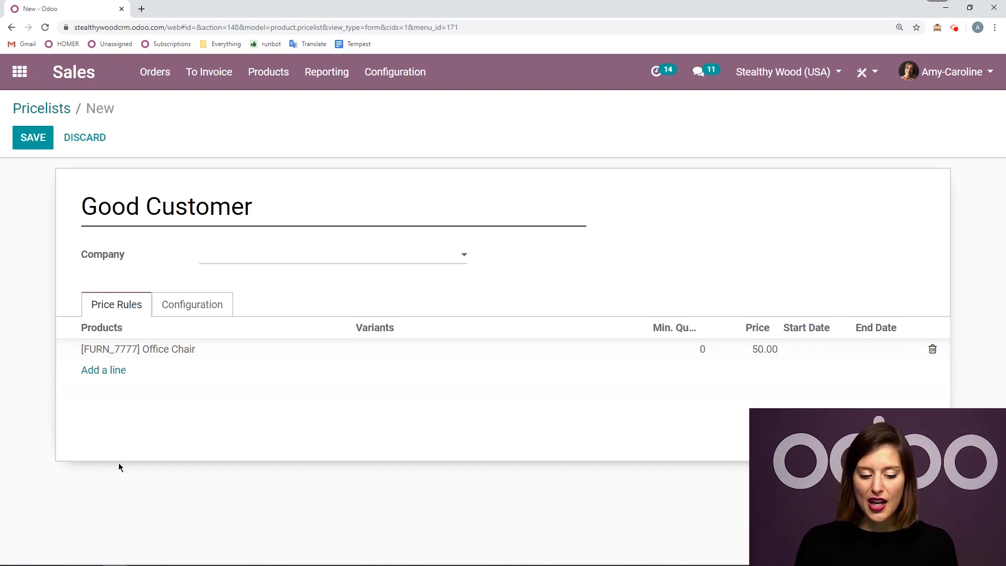
mouse_move(11, 258)
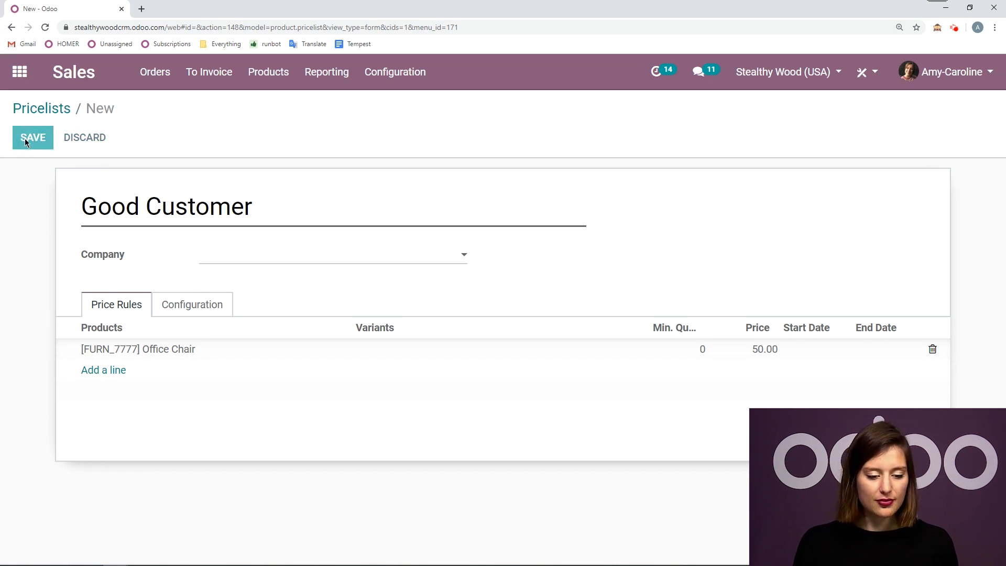
Step: Save the Good Customer pricelist and move on to the Public Pricelist
click(32, 137)
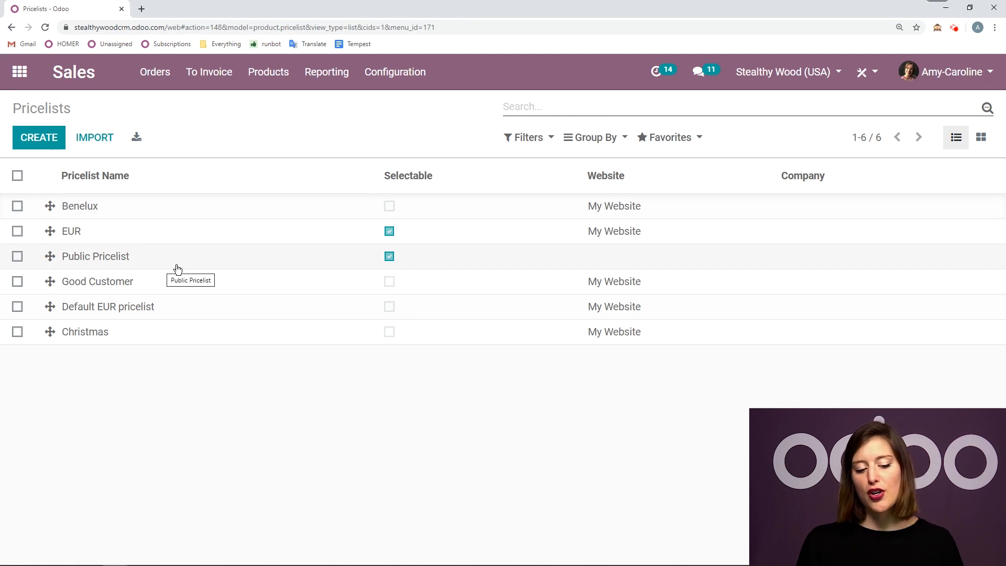
click(94, 255)
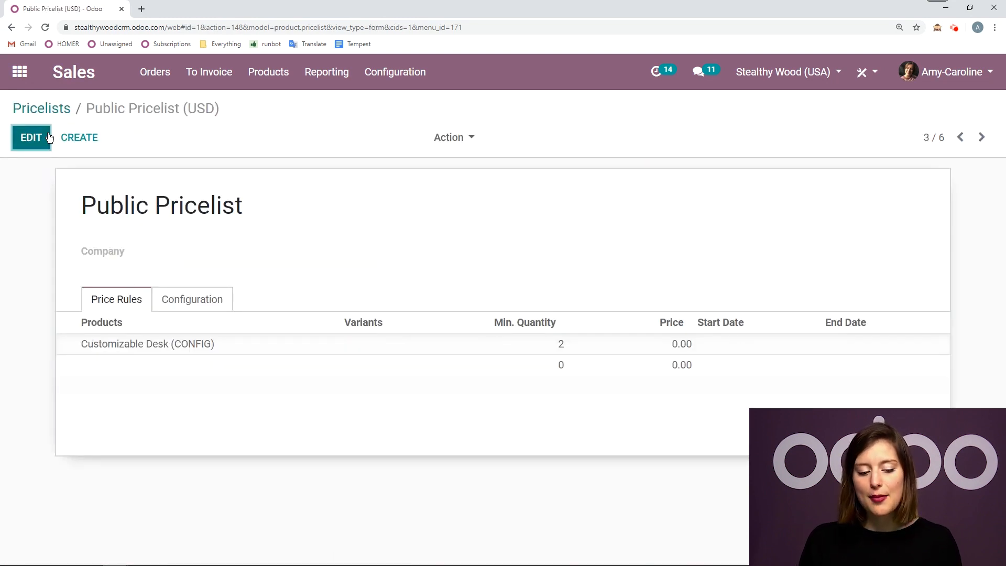
Step: Add an Office Chair rule priced at 70 to the Public Pricelist, then head to Contacts
click(30, 137)
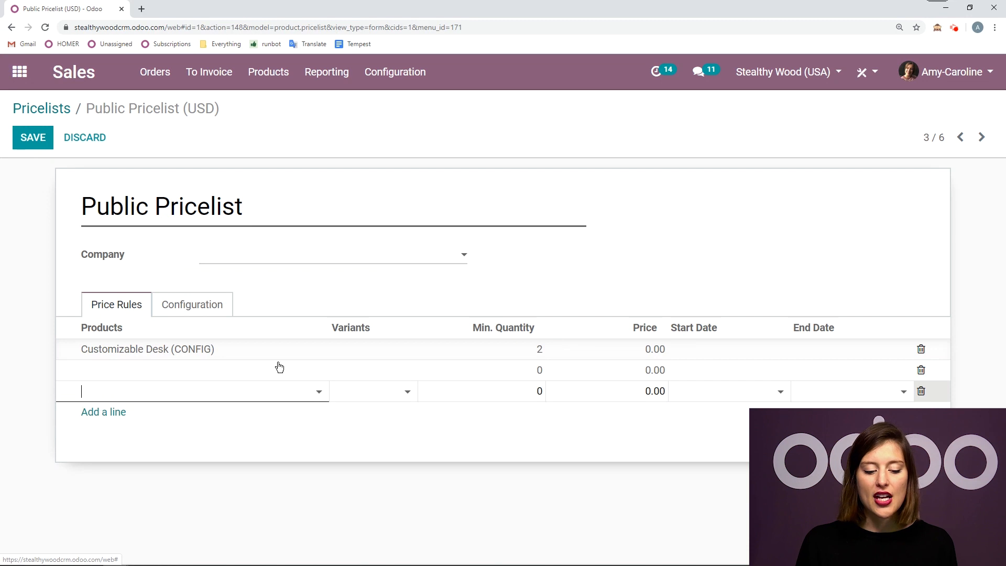
mouse_move(406, 281)
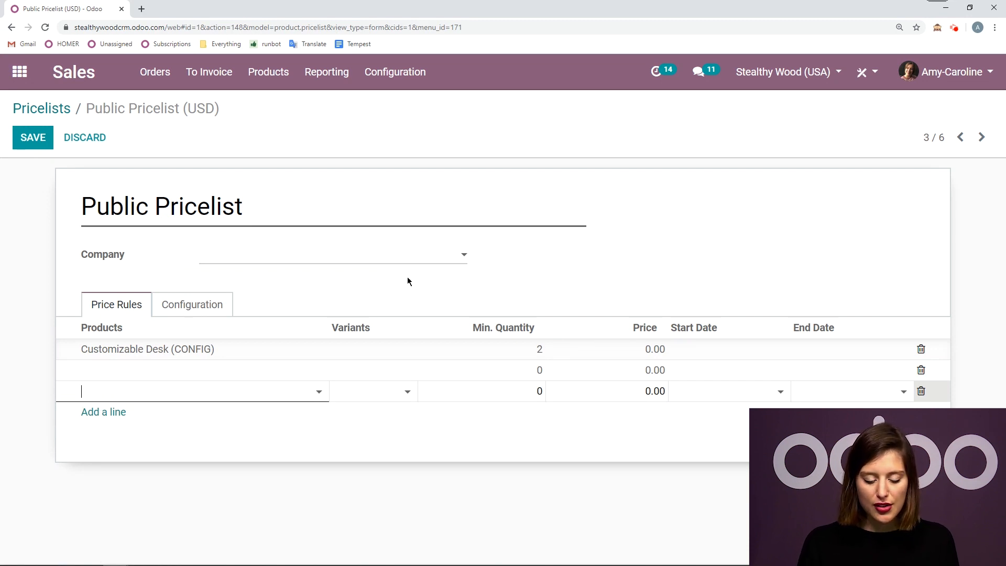
text(office)
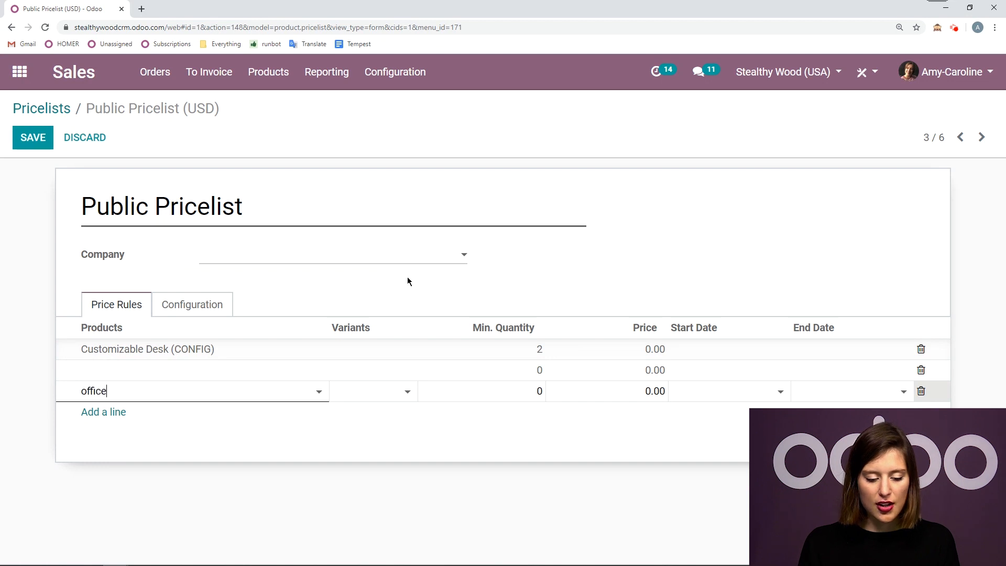
click(160, 390)
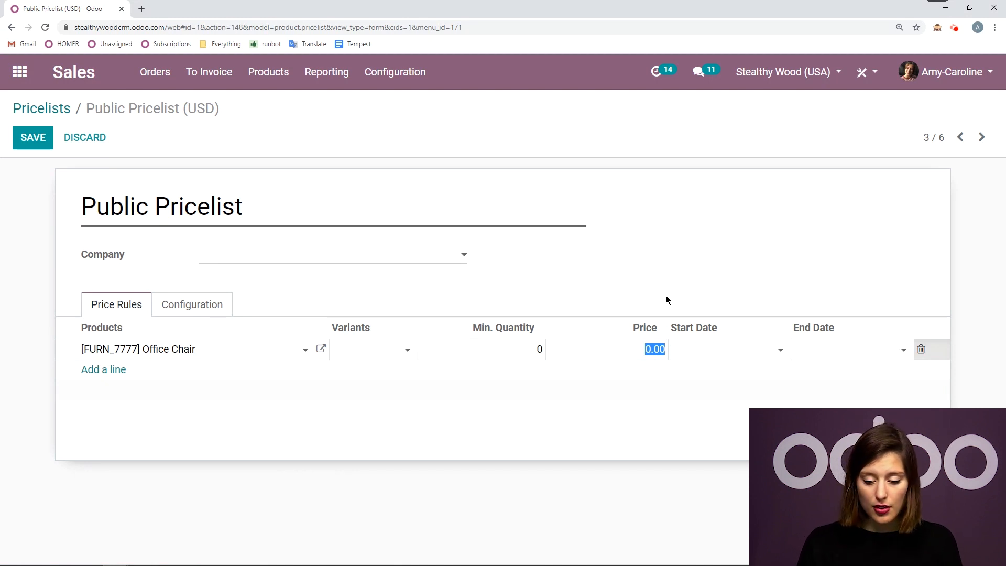
text(70)
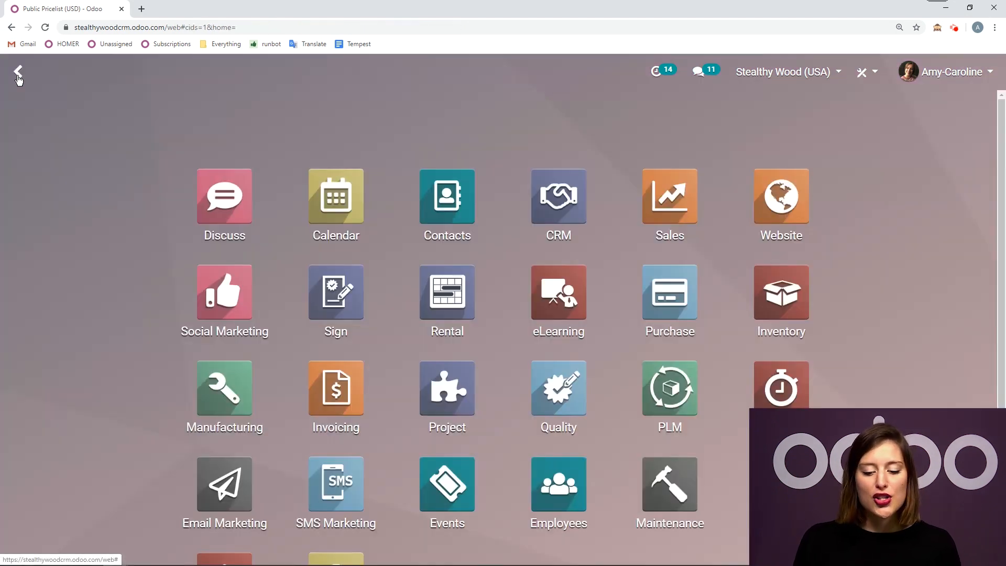
click(447, 196)
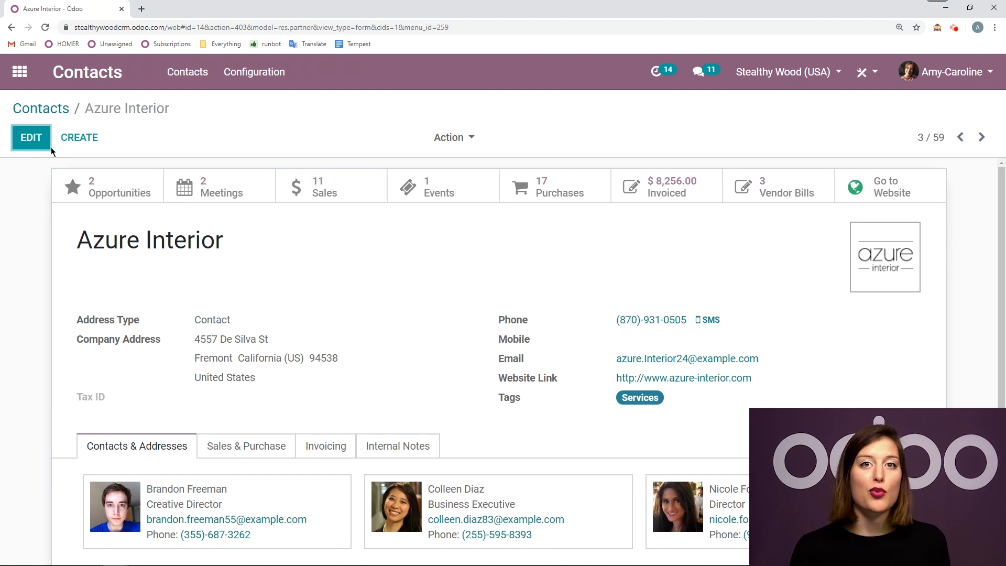
Step: Set Azure Interior's pricelist to Good Customer (USD) under Sales & Purchase
click(31, 137)
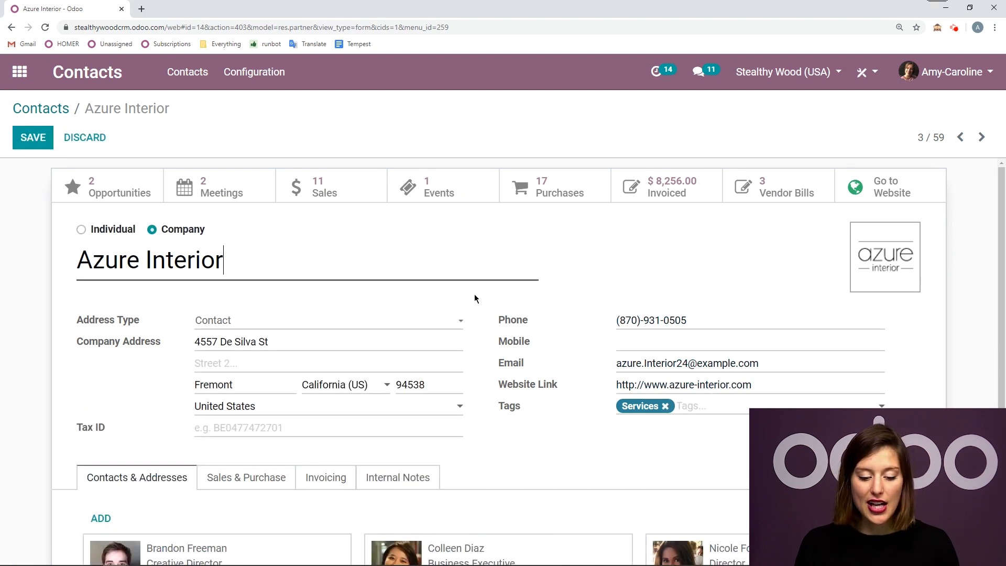
scroll(down, 3)
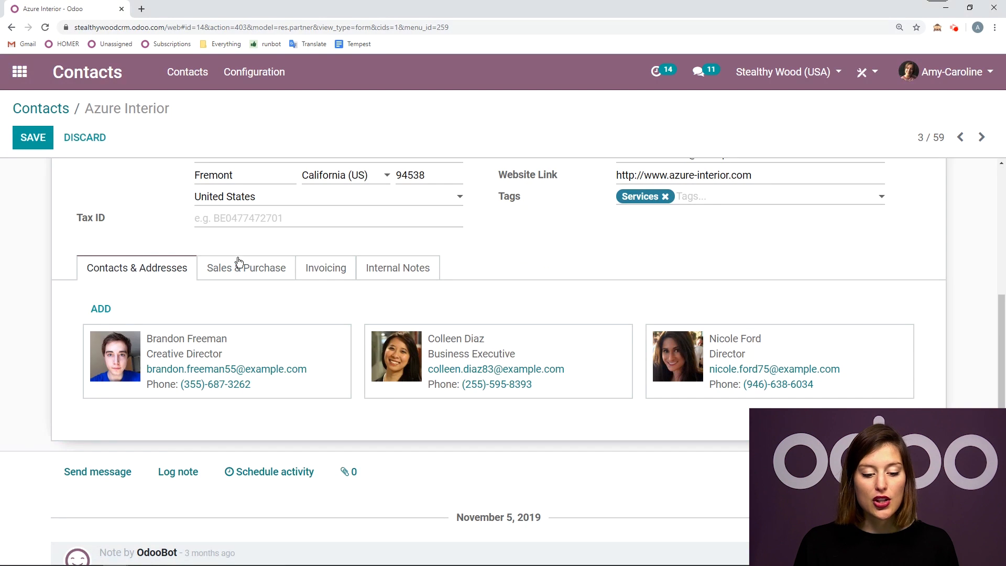
click(245, 267)
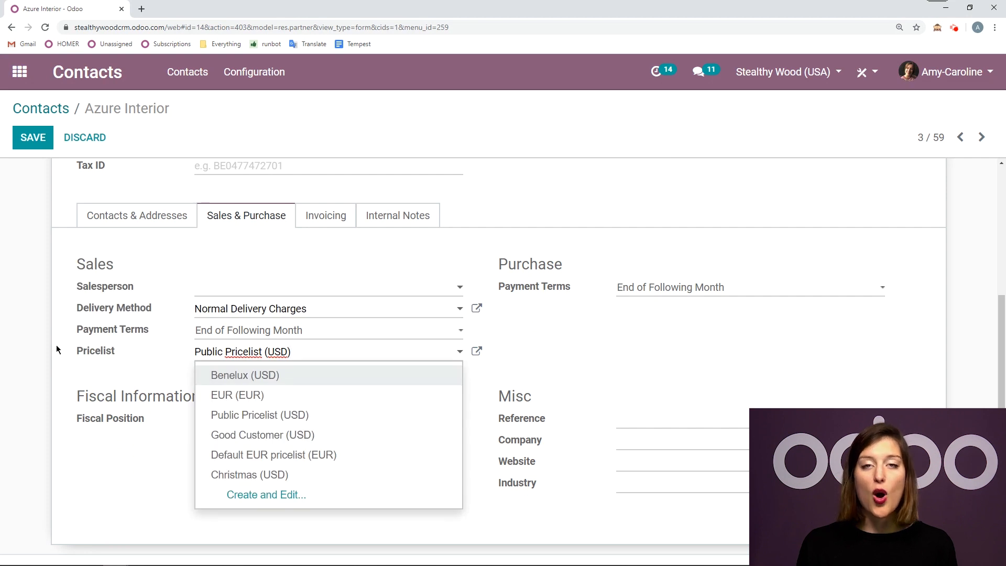
mouse_move(248, 348)
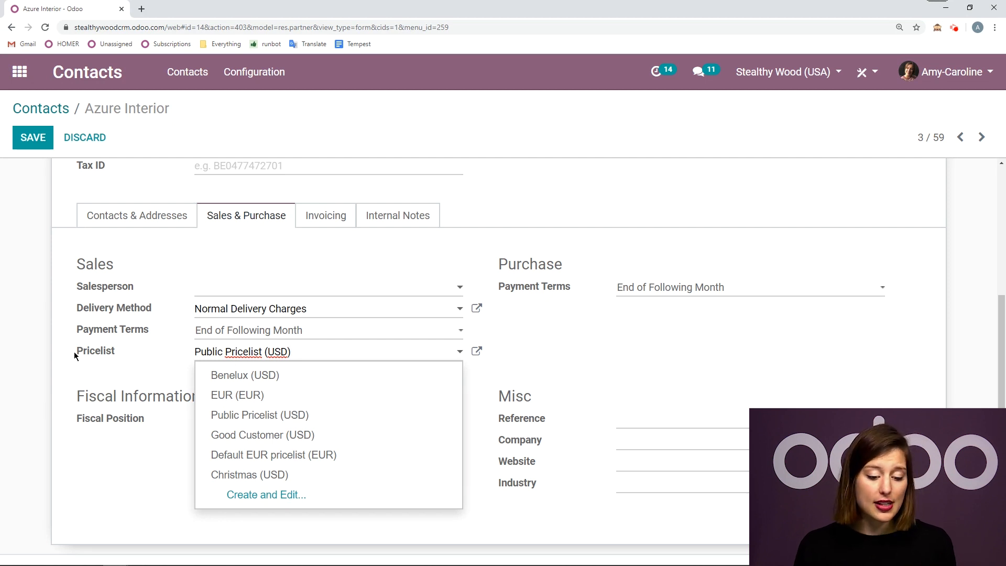
mouse_move(302, 434)
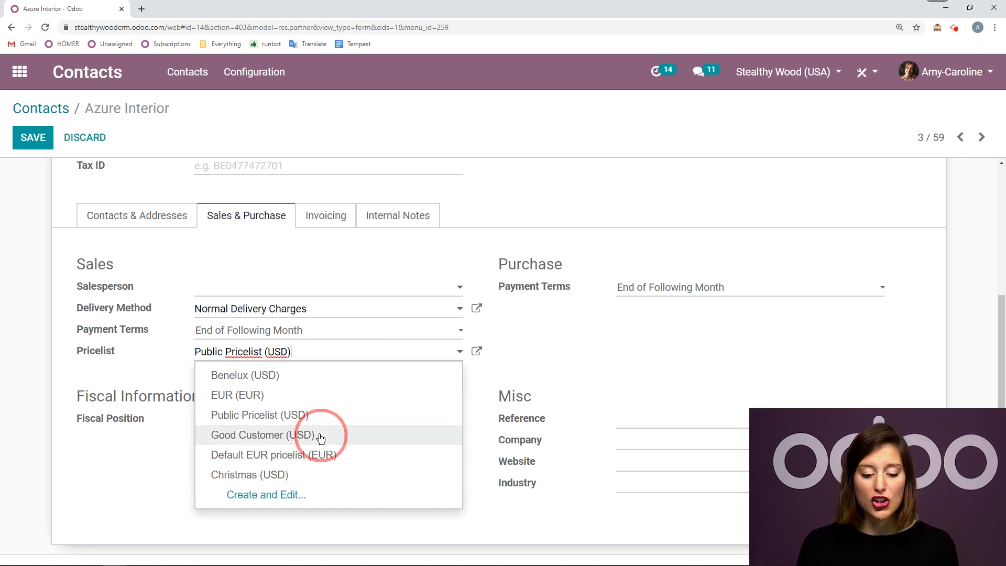
click(263, 435)
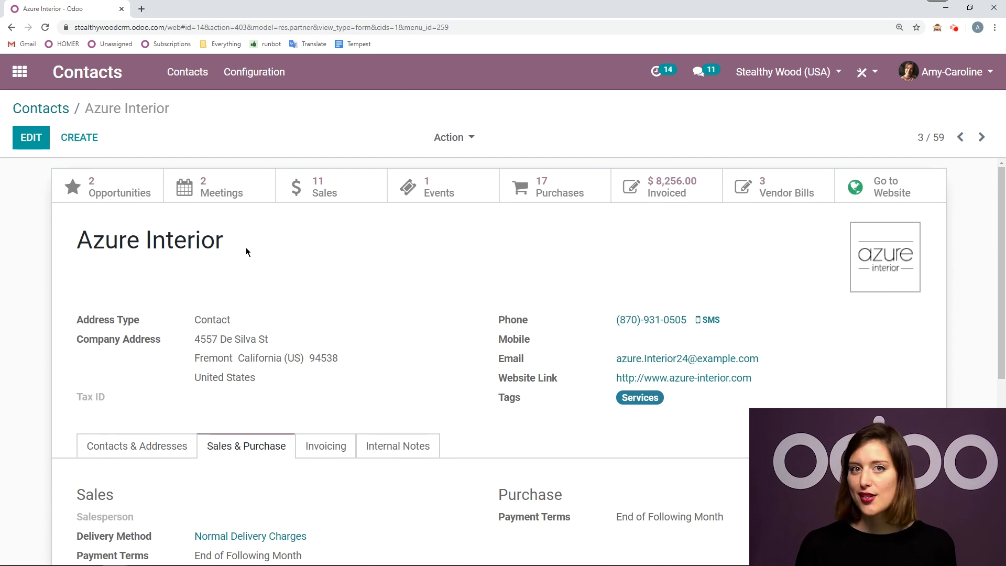
Step: Start a new quotation with Azure Interior as customer
click(19, 71)
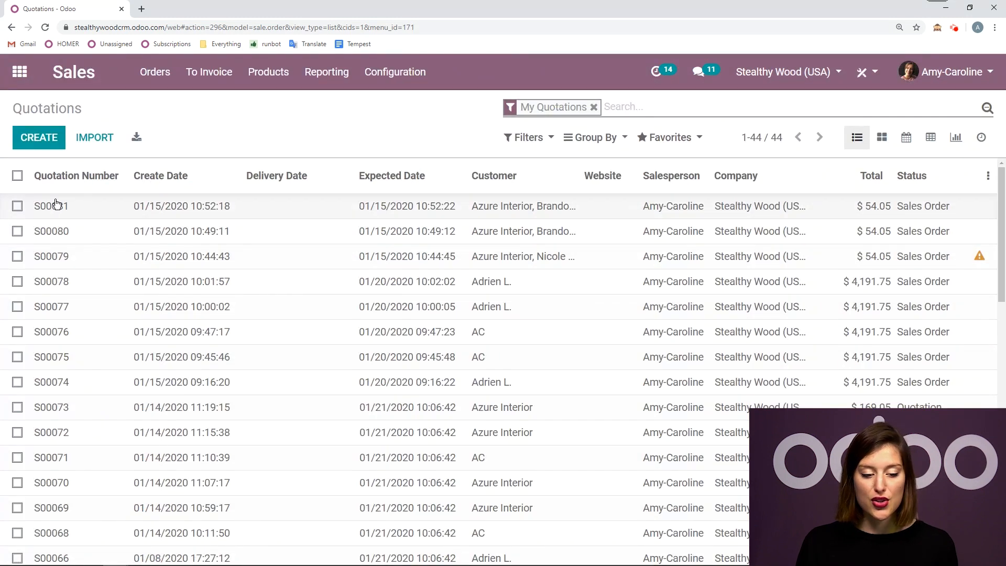
click(39, 138)
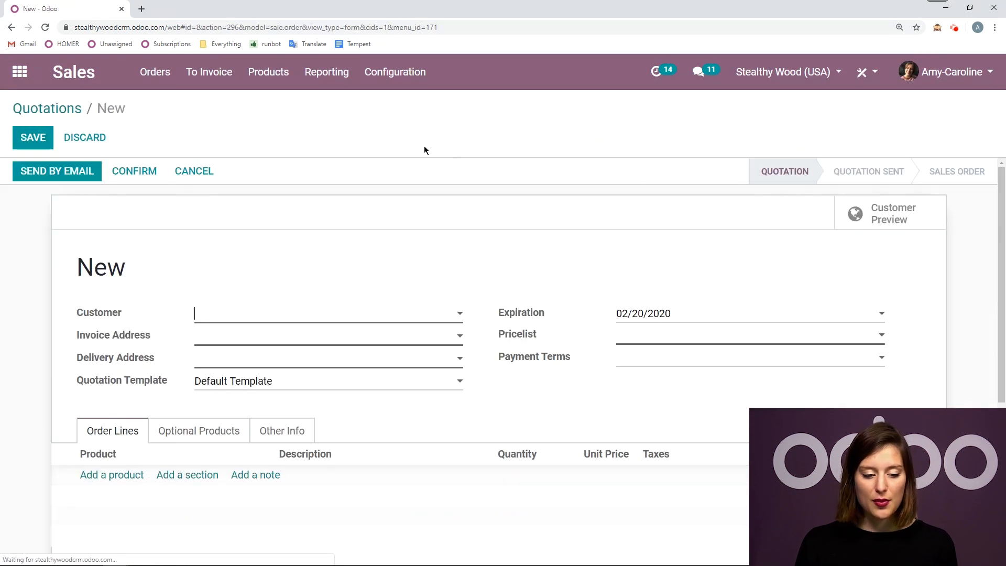
scroll(down, 3)
text(Azure Interior)
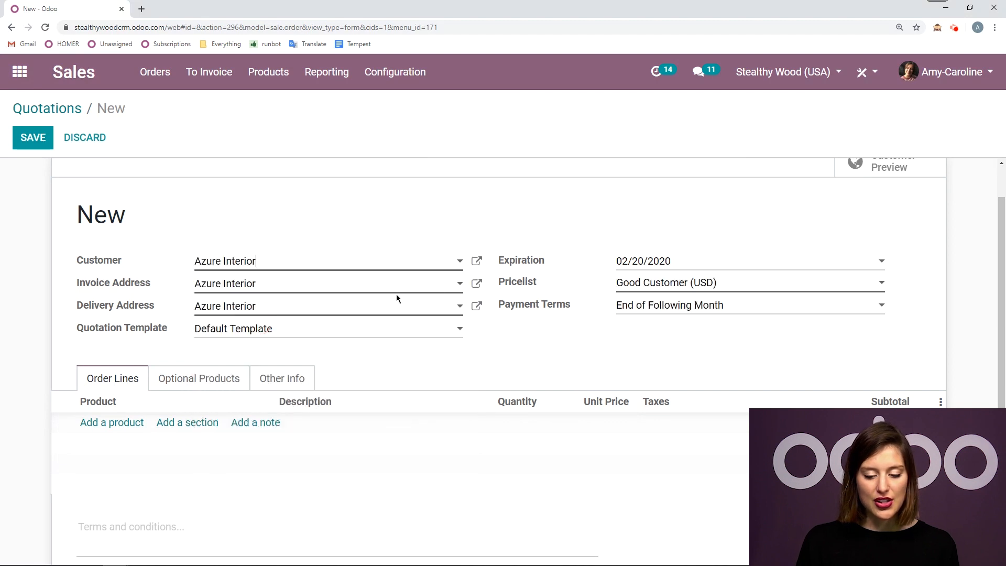
mouse_move(571, 295)
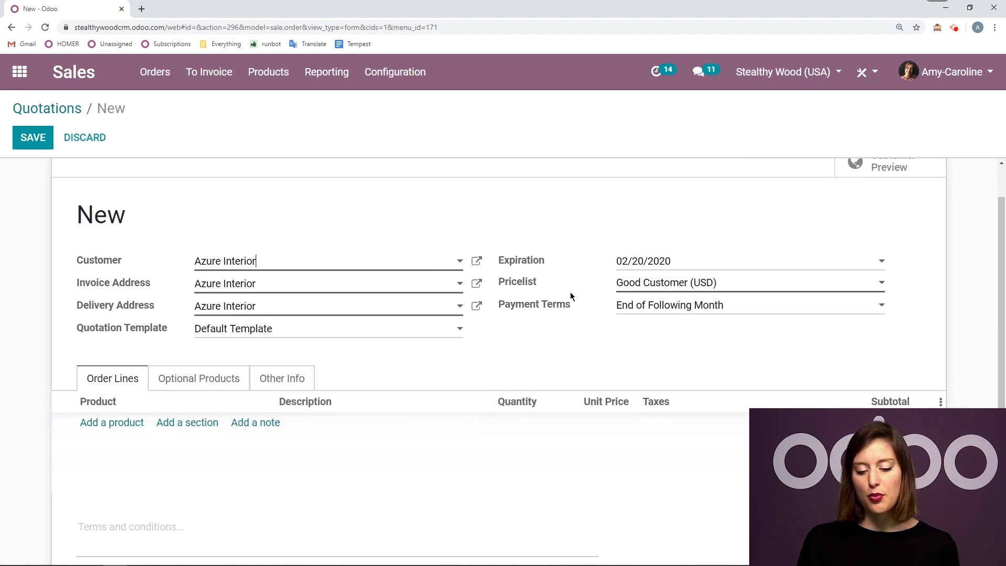
mouse_move(693, 238)
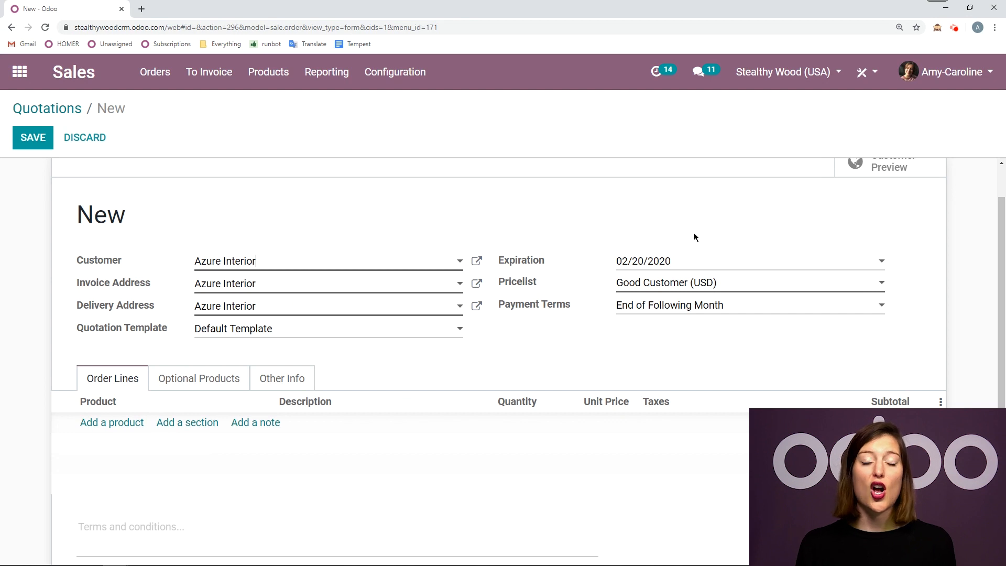
mouse_move(618, 293)
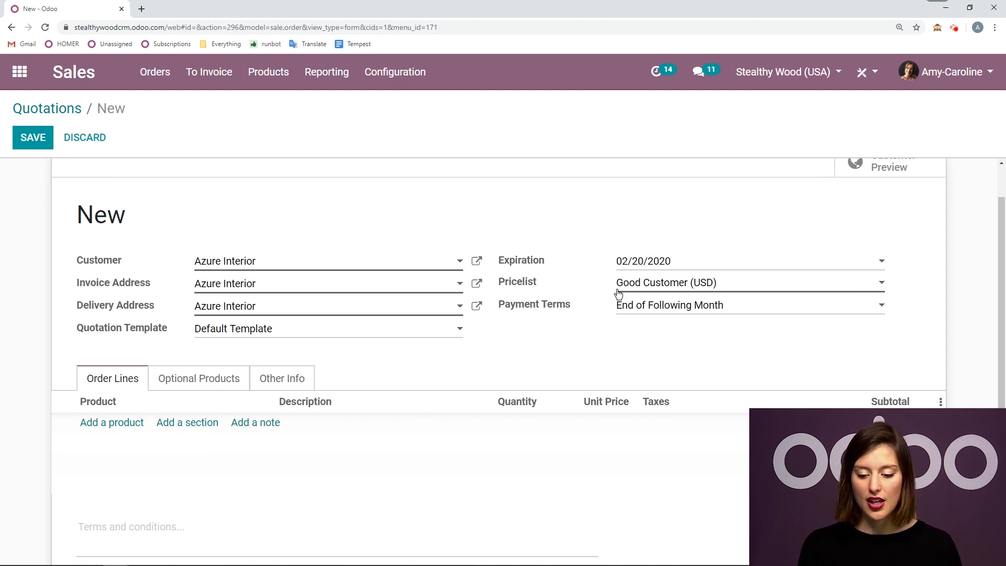
scroll(down, 3)
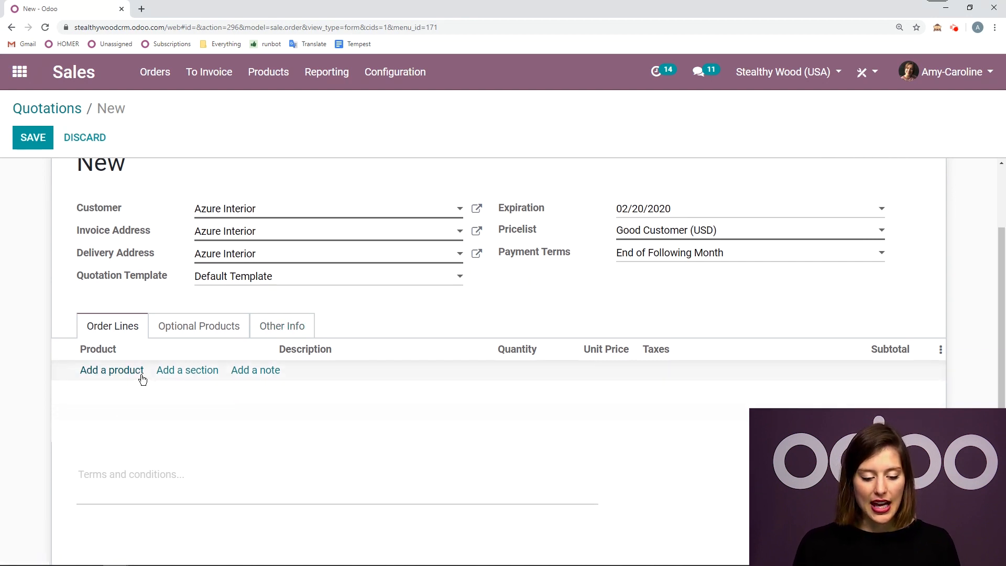
Step: Add an Office Chair [FURN_7777] order line, priced at 50.00 under Good Customer
text(ffic)
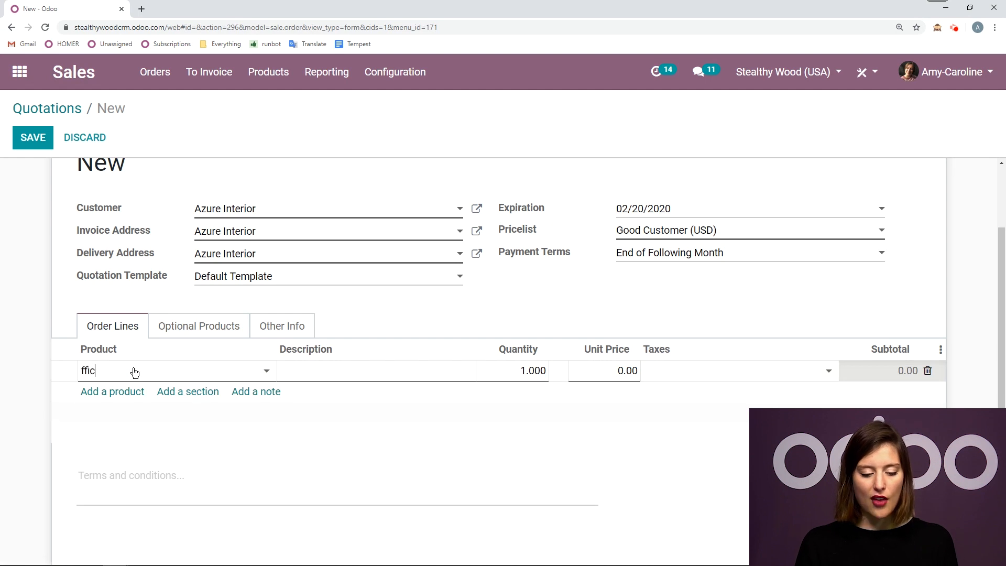
text(of)
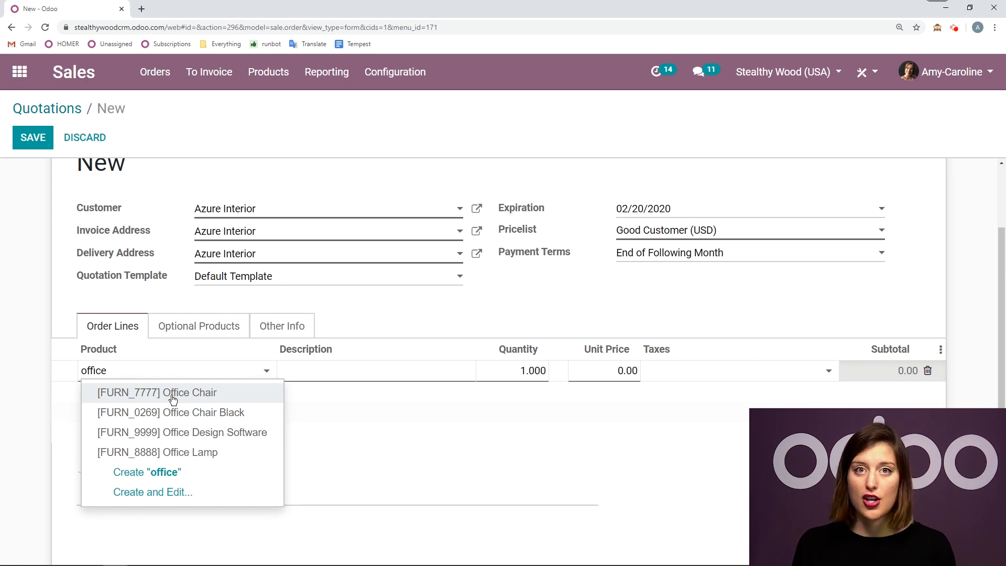
text(office)
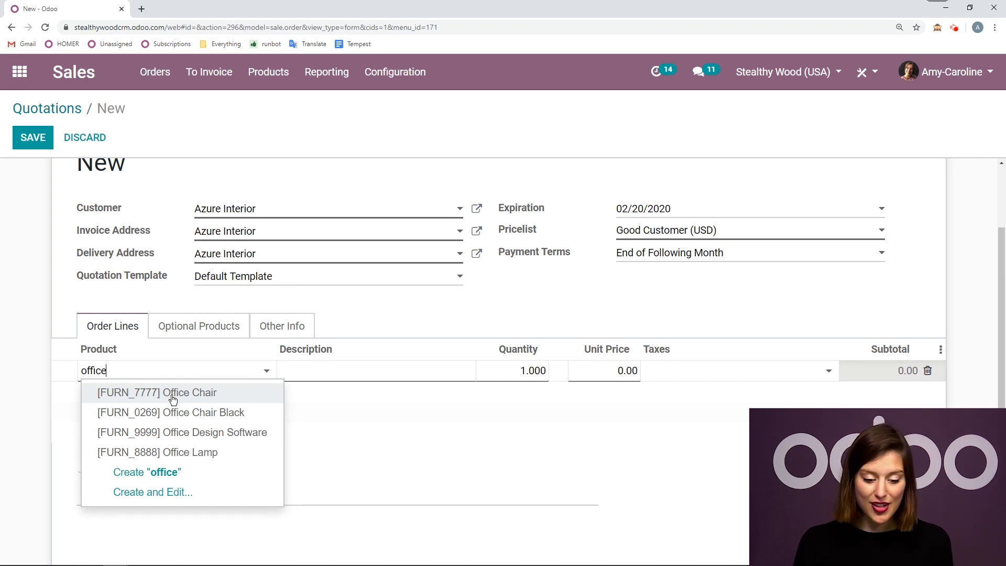
click(157, 392)
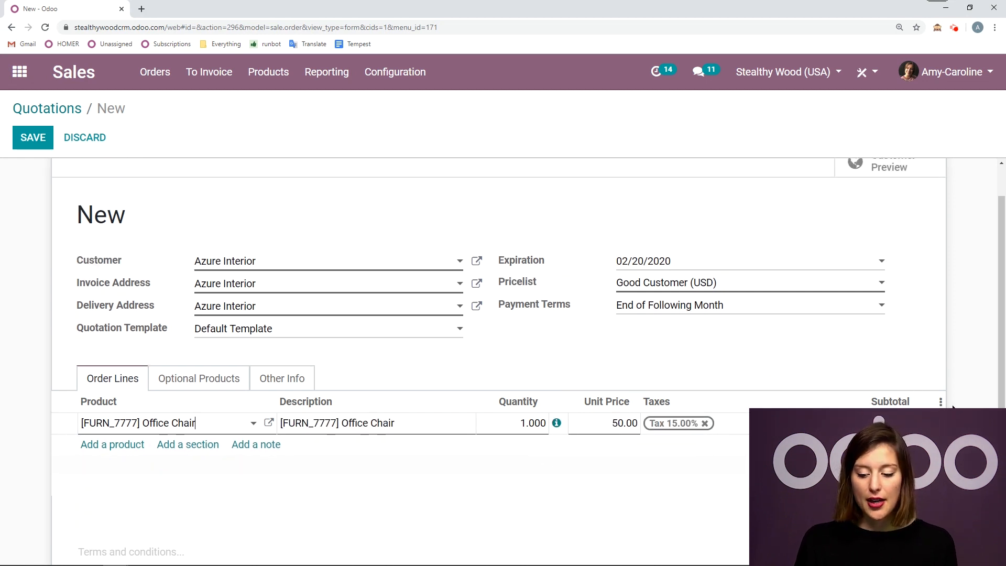
Step: Change the quotation's customer to Deco Addict
click(327, 260)
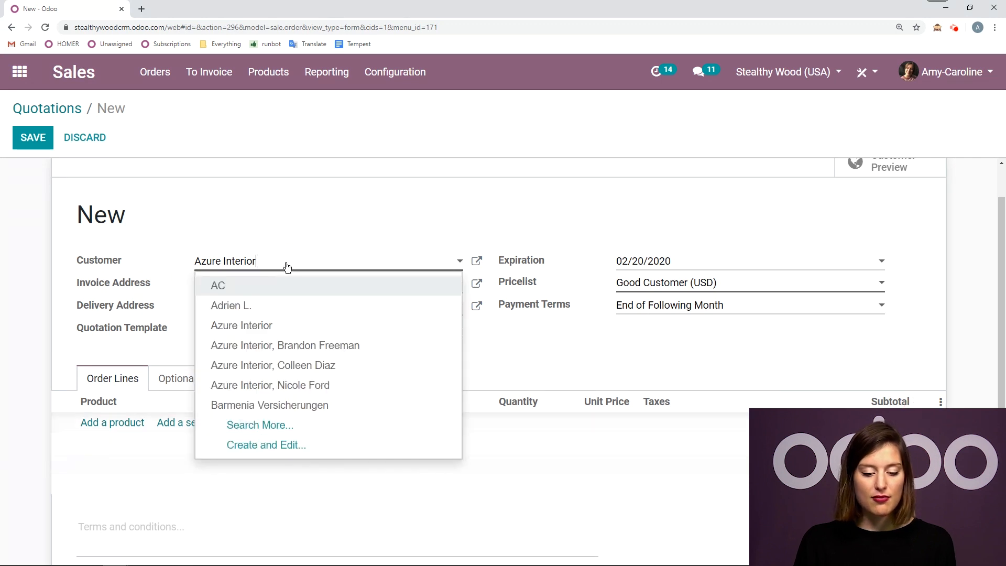
key(backspace)
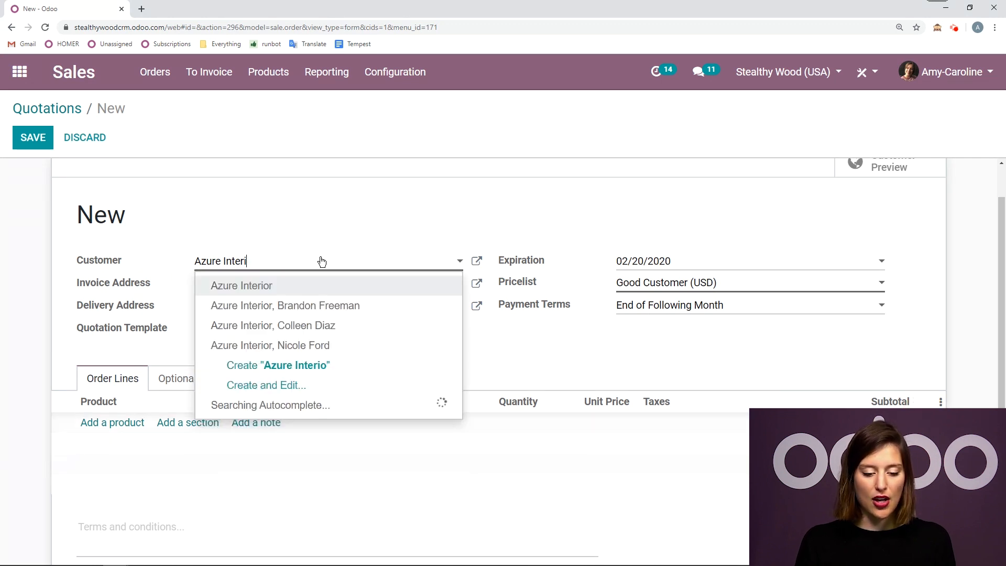
text(dec)
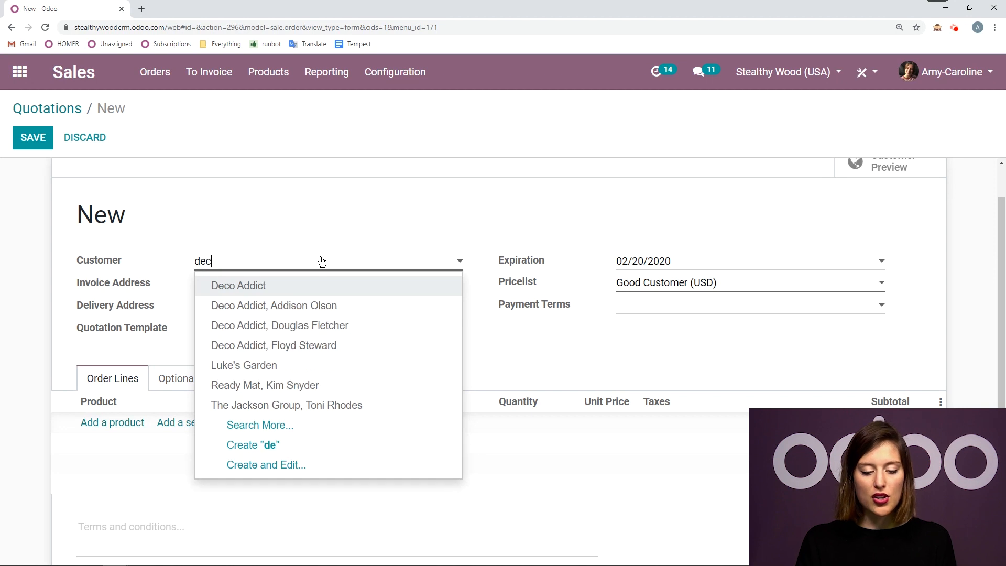
click(238, 284)
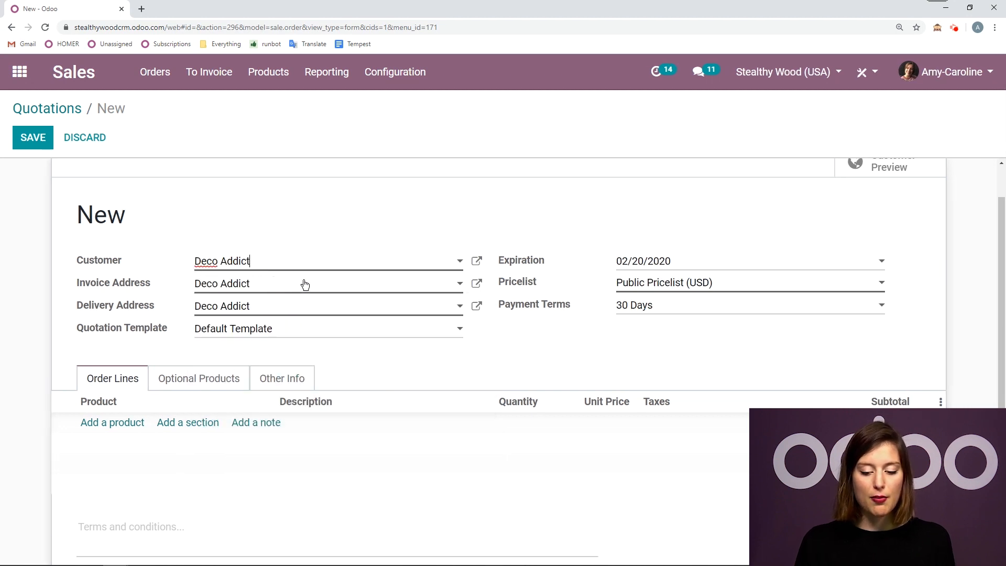
mouse_move(545, 280)
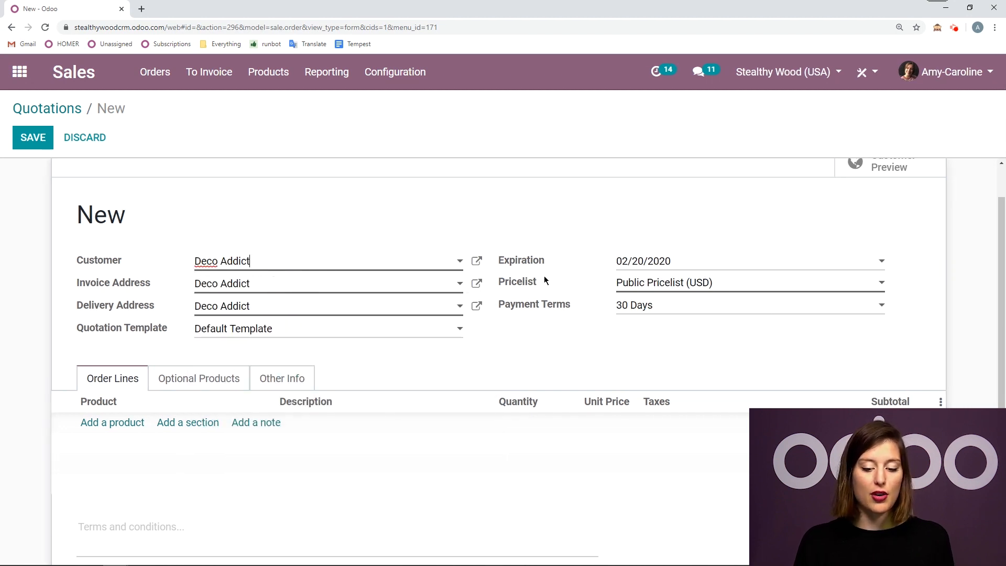
Step: Add an Office Chair [FURN_7777] line, priced at 70.00 under the Public Pricelist
click(112, 422)
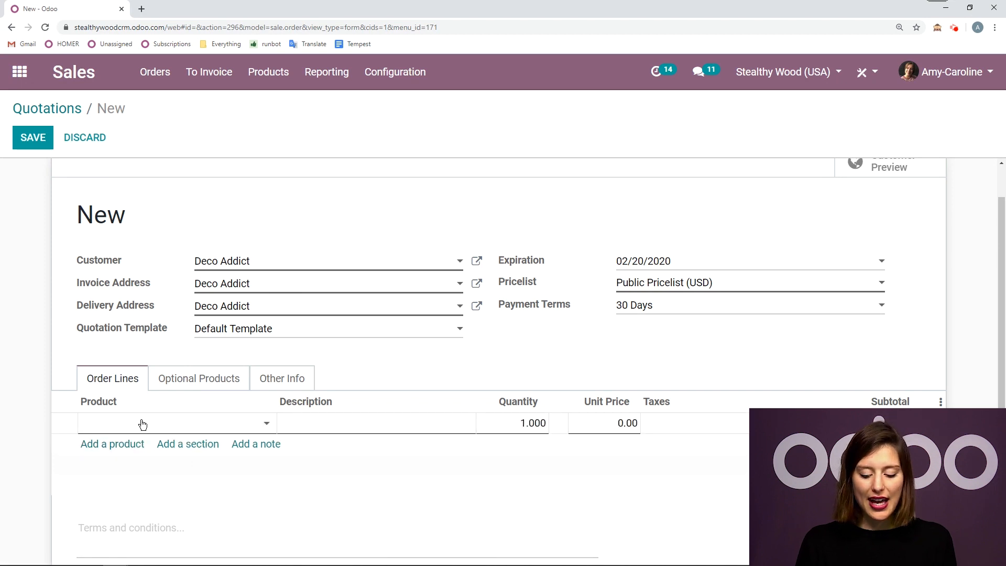
text(offi)
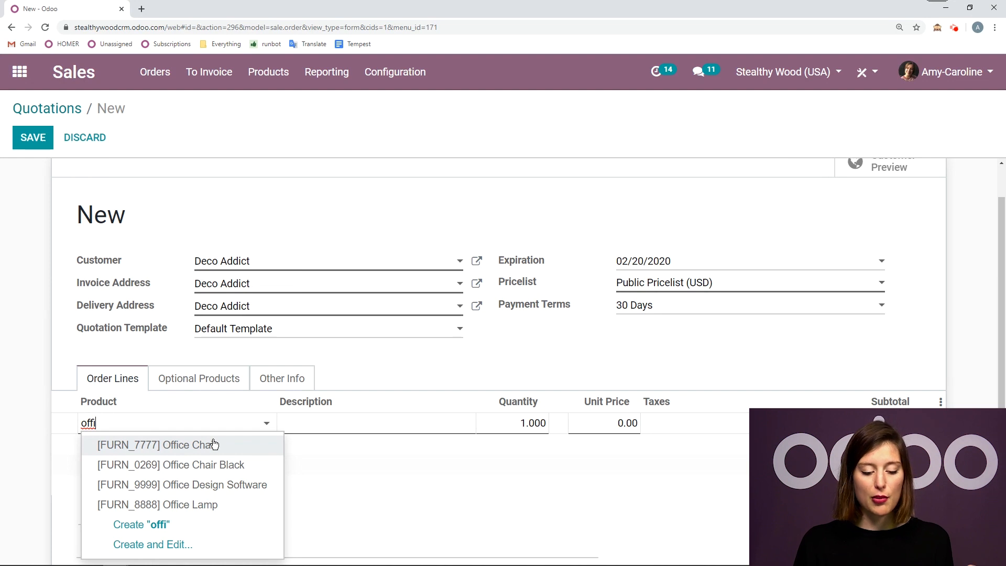
click(155, 444)
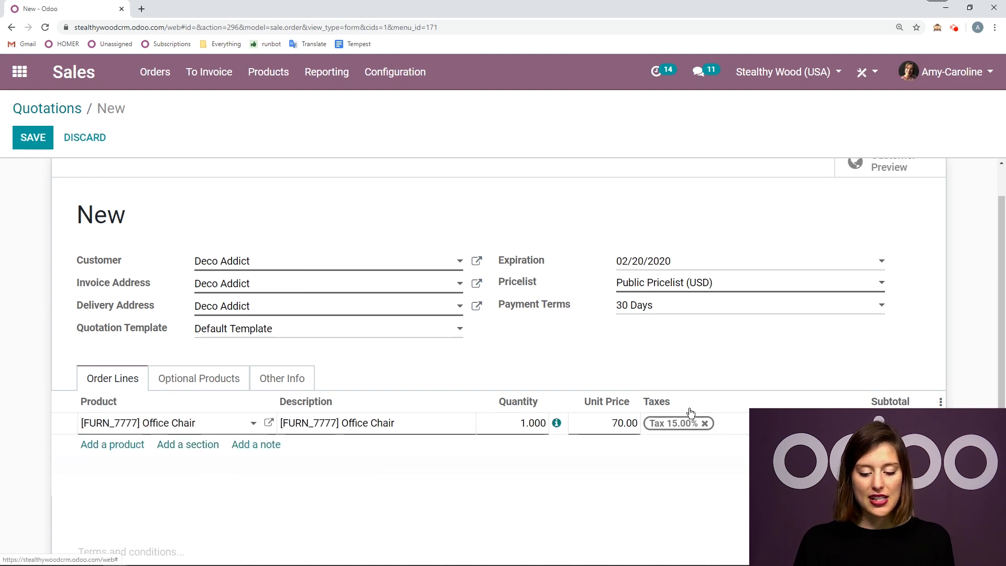